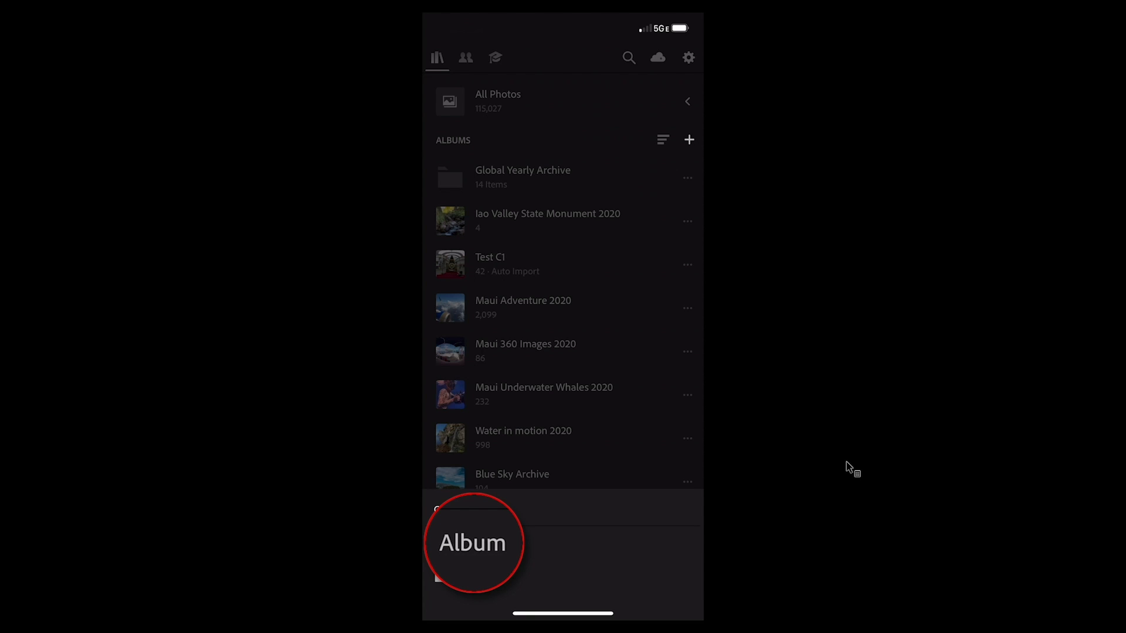
Step: Create the album 'Iao Valley State Monument 2020' and open its options menu
click(689, 139)
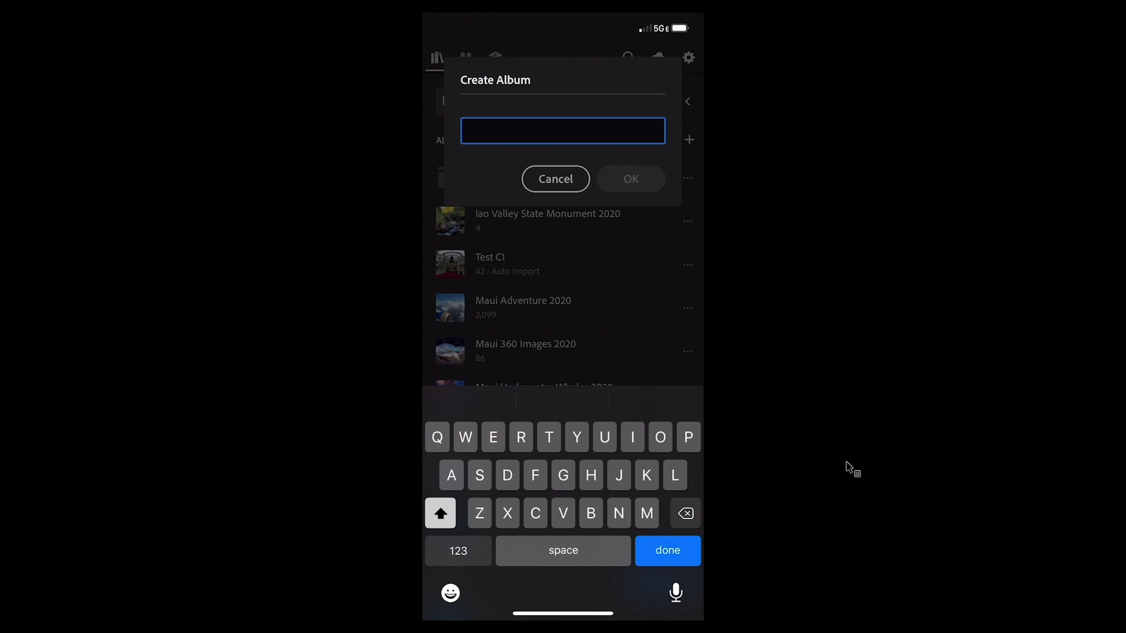
text(Iao Valley State Monument 2020)
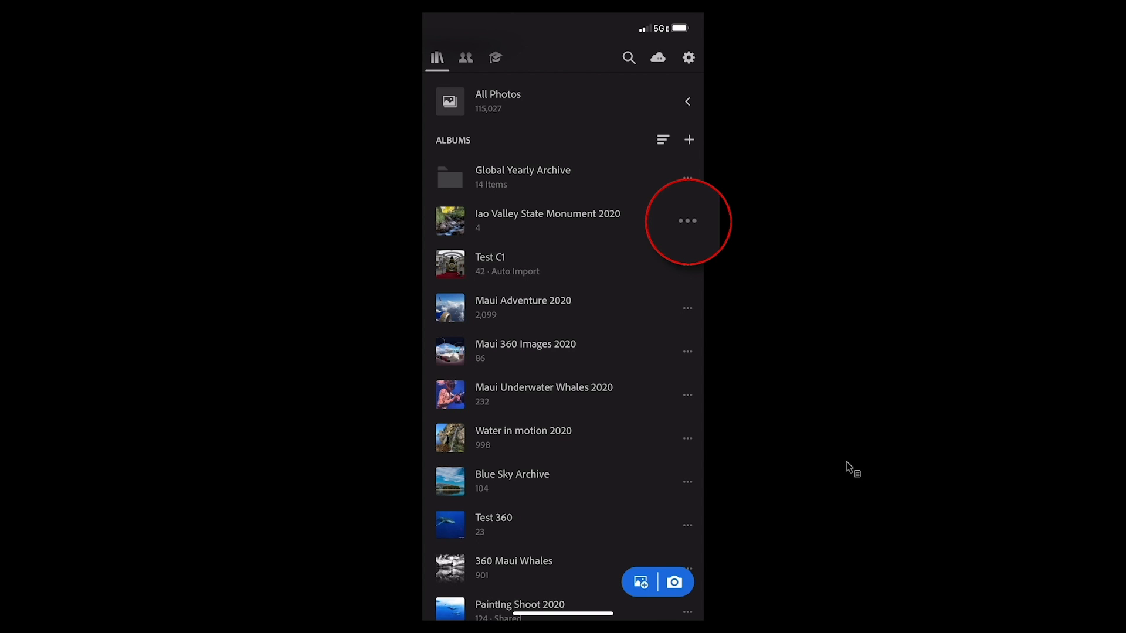
click(687, 221)
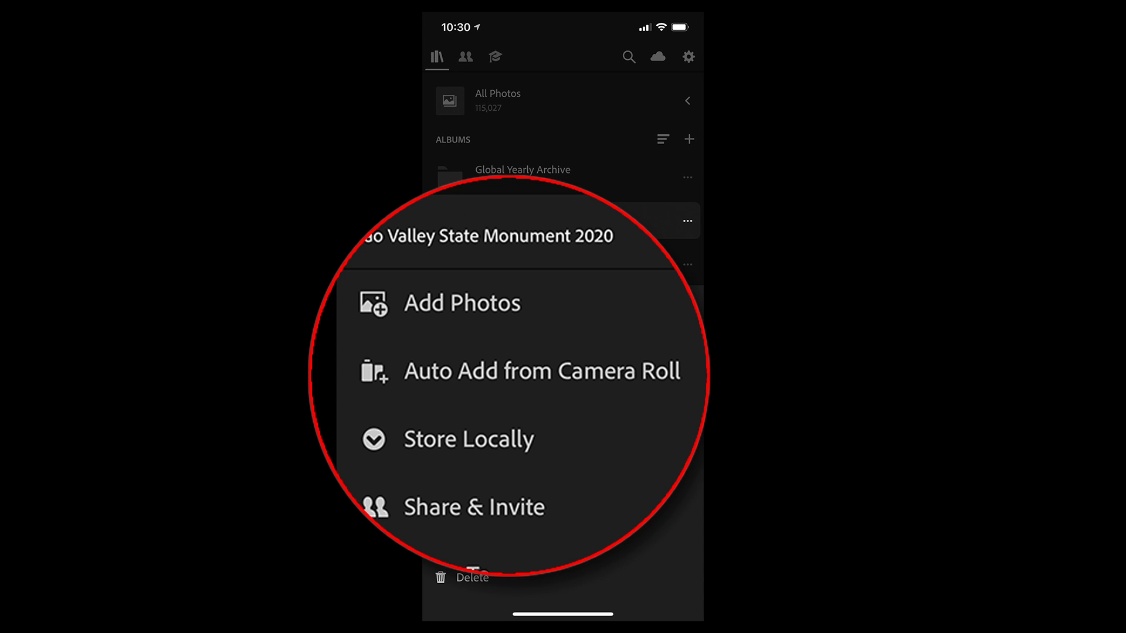
click(542, 372)
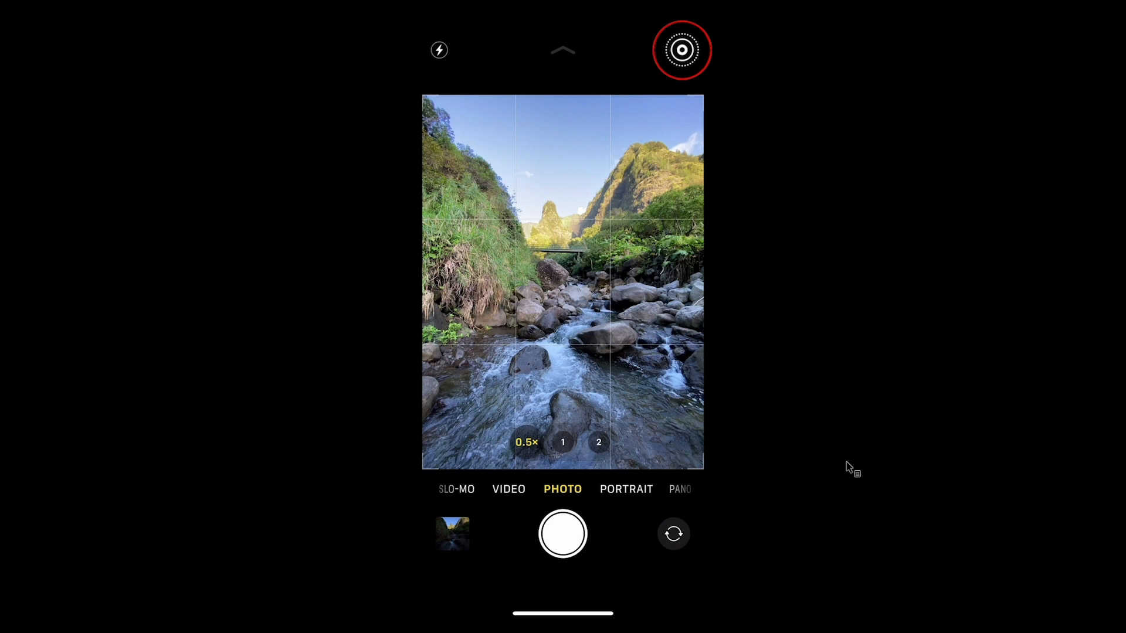
Step: Enable Live Photo and focus on the rocks in the stream
click(631, 329)
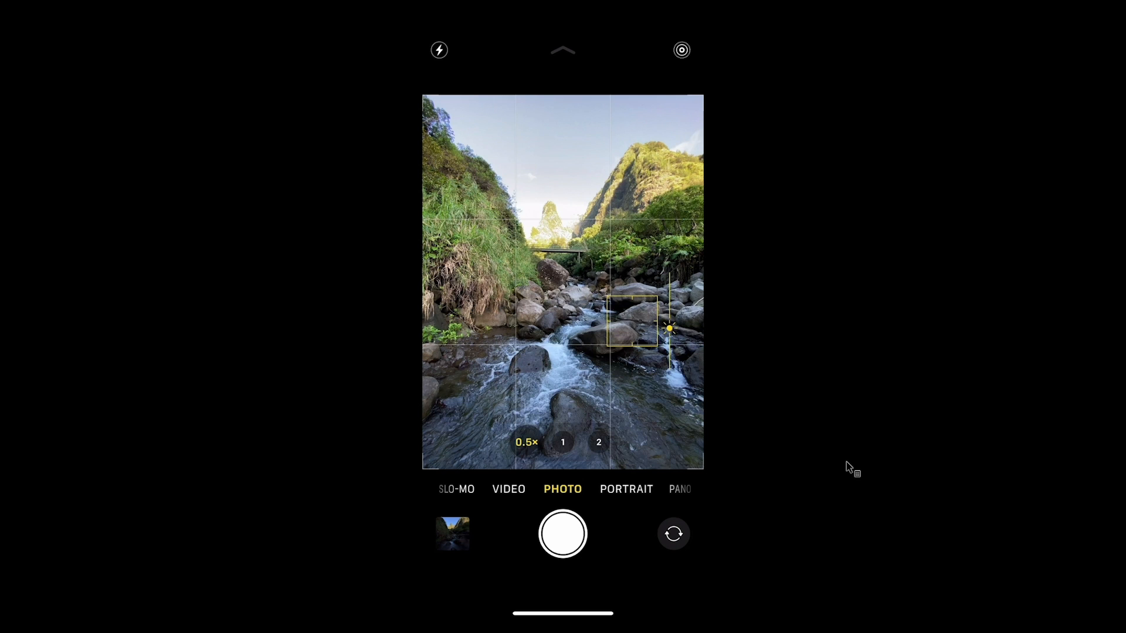
click(561, 540)
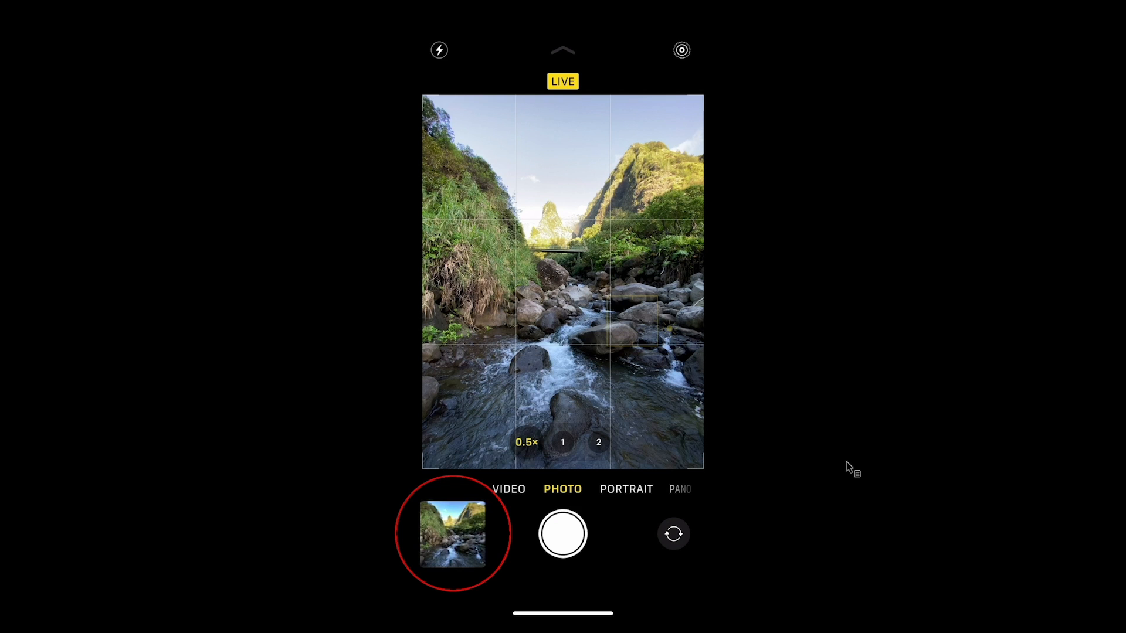
click(454, 536)
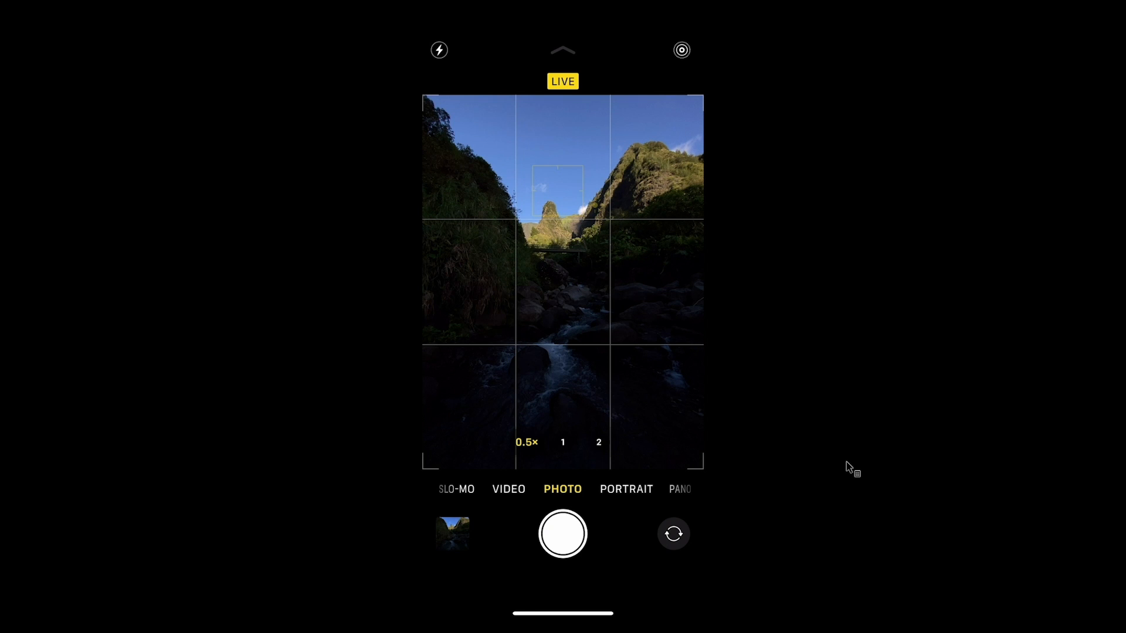
Step: Focus on the valley's peak to expose for the bright sky
click(453, 534)
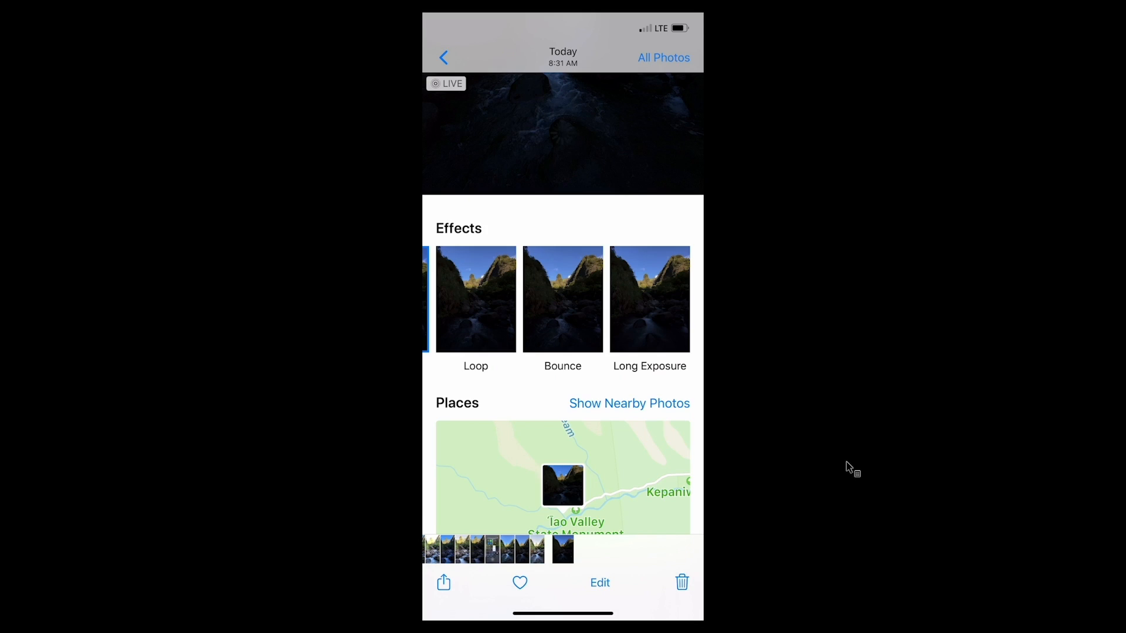
click(649, 299)
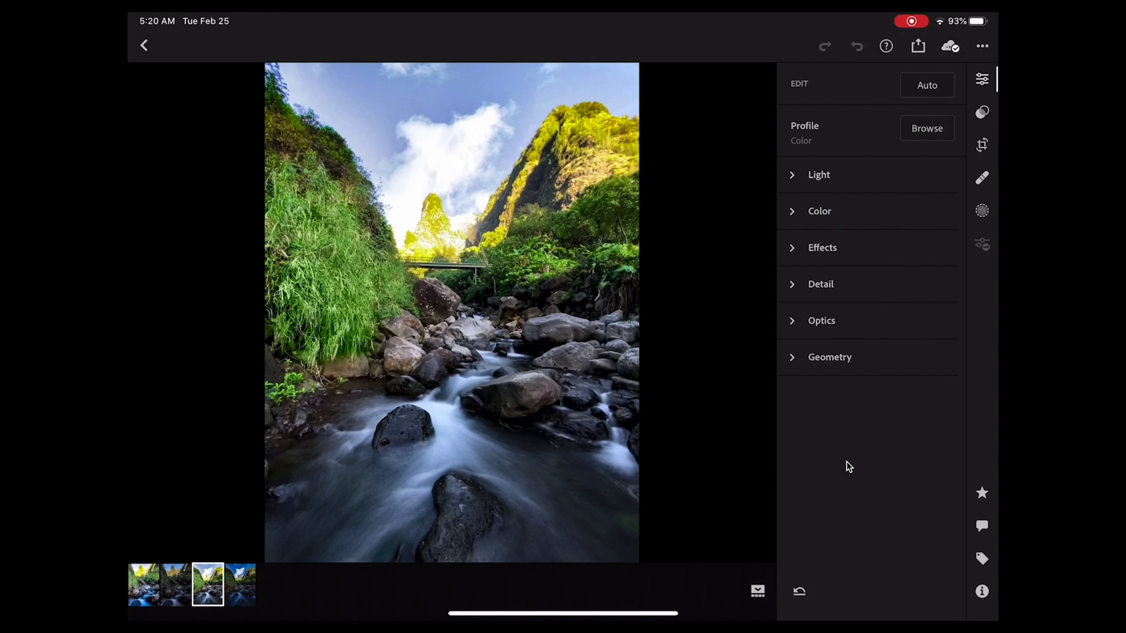
Step: Switch to the darker stream photo and show its Effects: Clarity +47, Dehaze +33
click(818, 174)
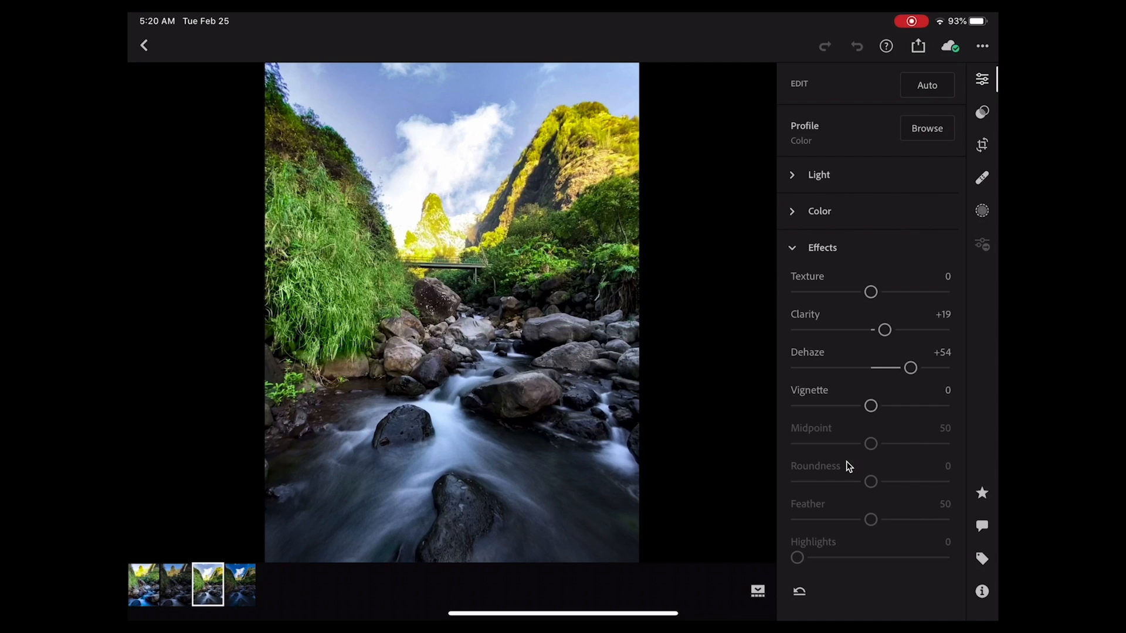
click(822, 248)
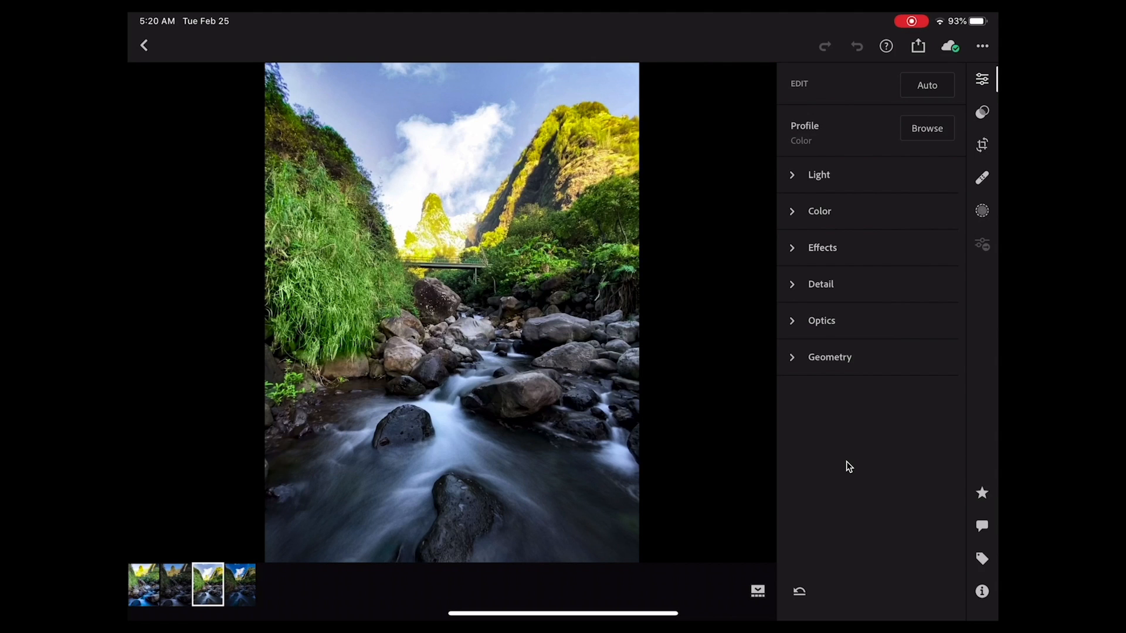
click(243, 588)
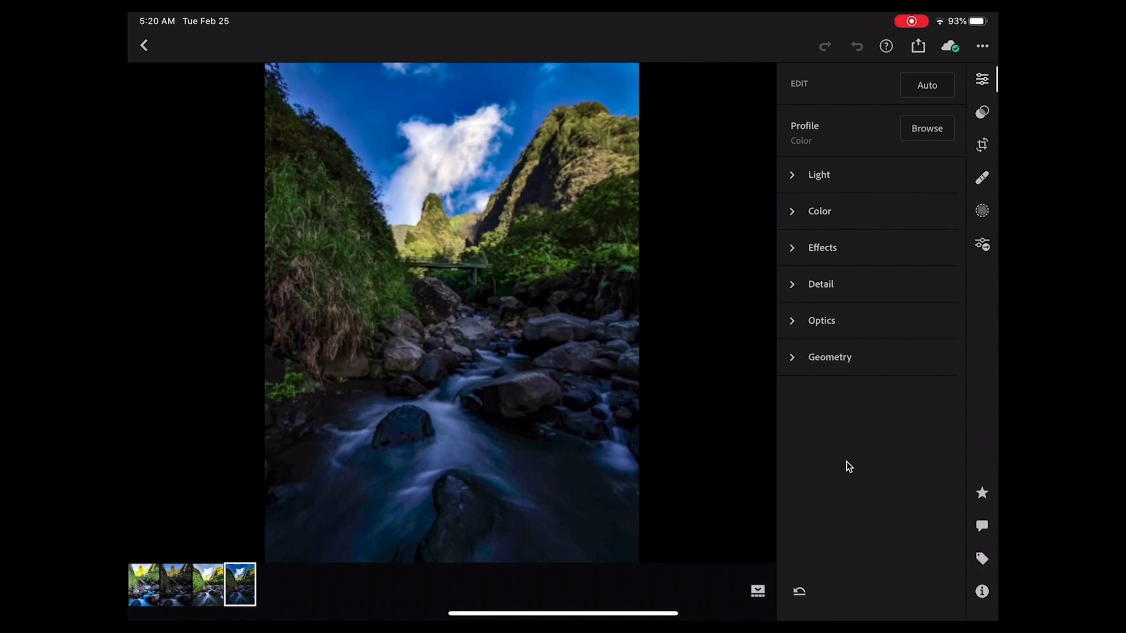
click(819, 175)
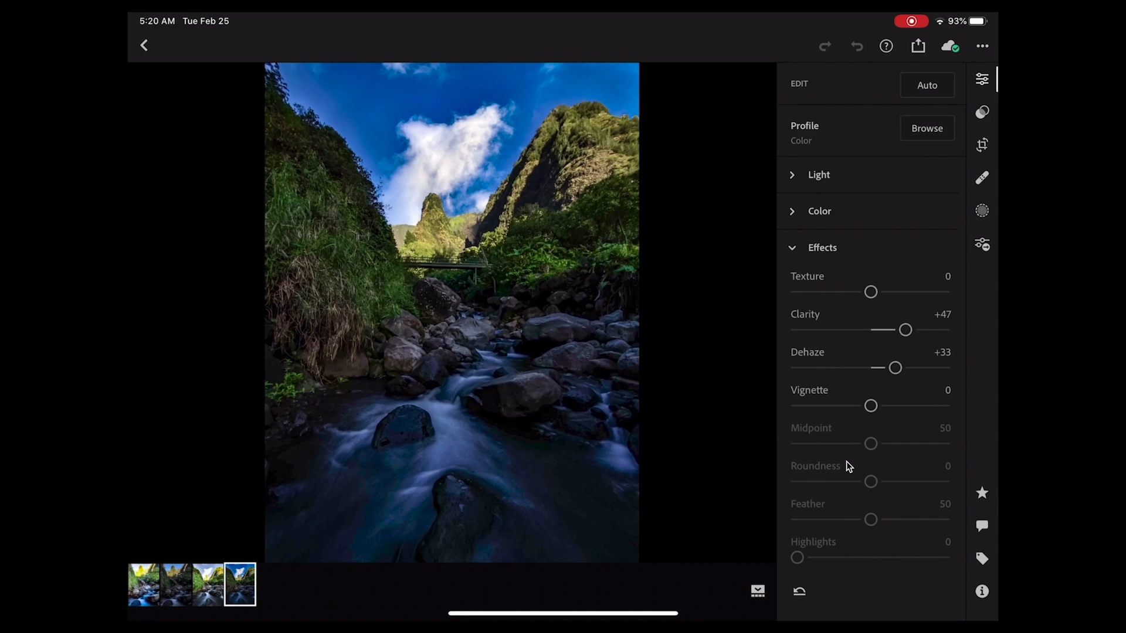
Step: Export the darker stream photo to the camera roll from the share menu
click(917, 46)
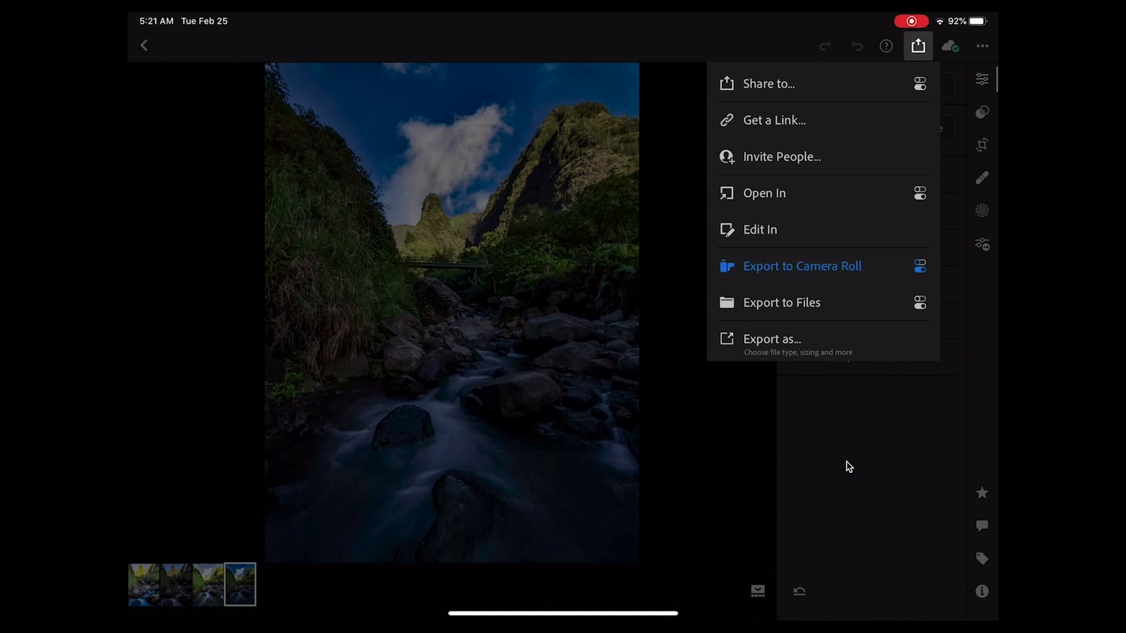
click(802, 266)
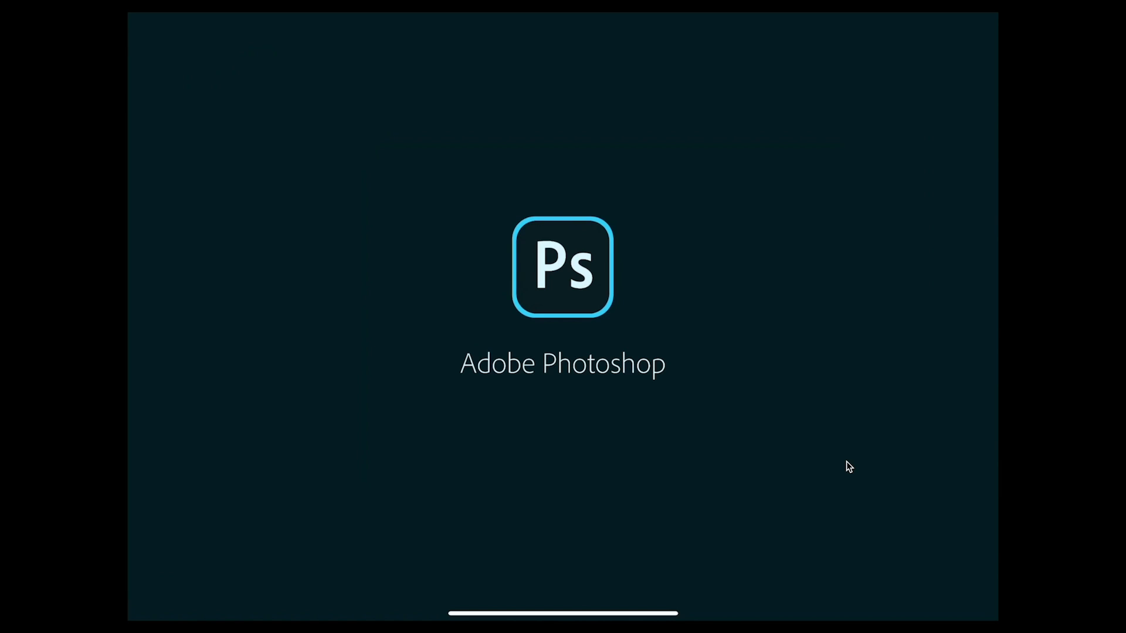
mouse_move(1023, 583)
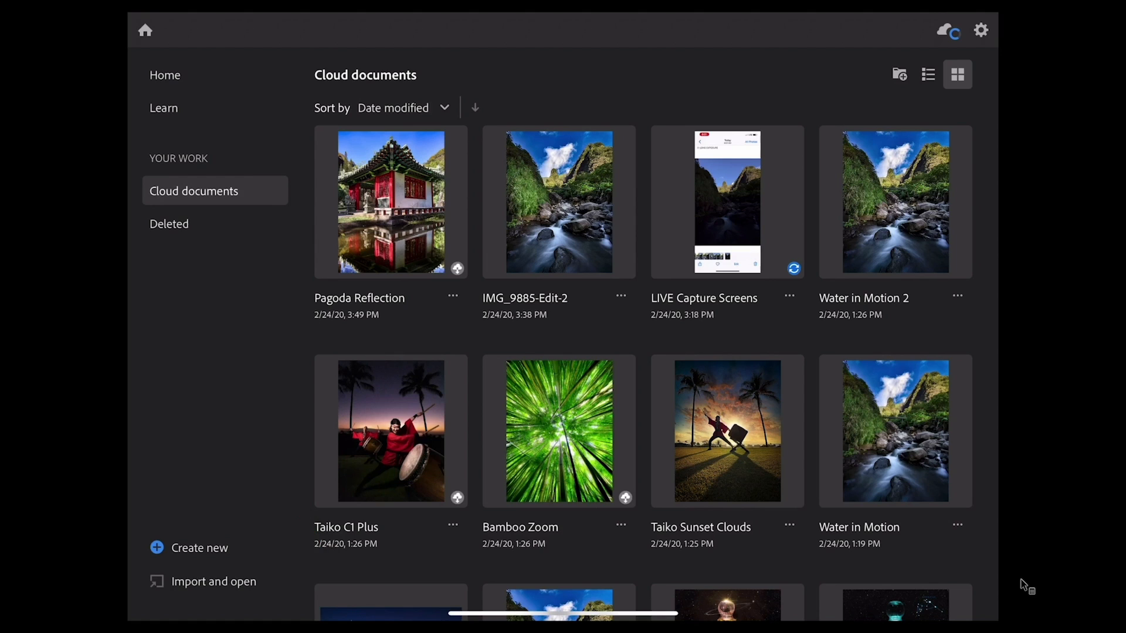
Step: Import the bright stream photo IMG_9884-Edit-Edit from the camera roll
click(214, 581)
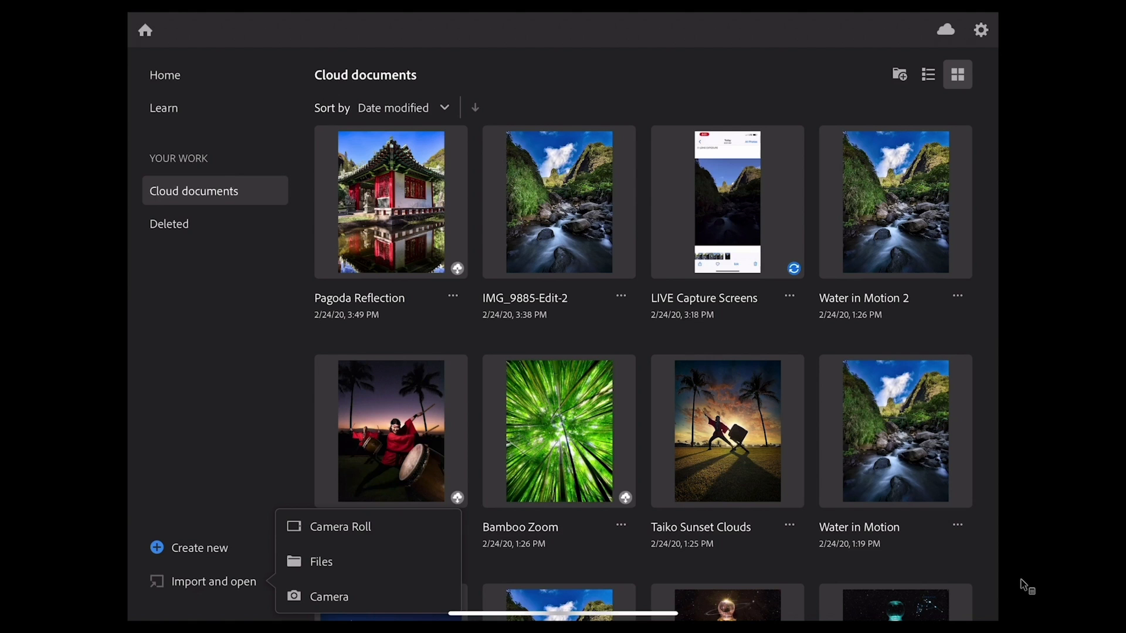
click(340, 527)
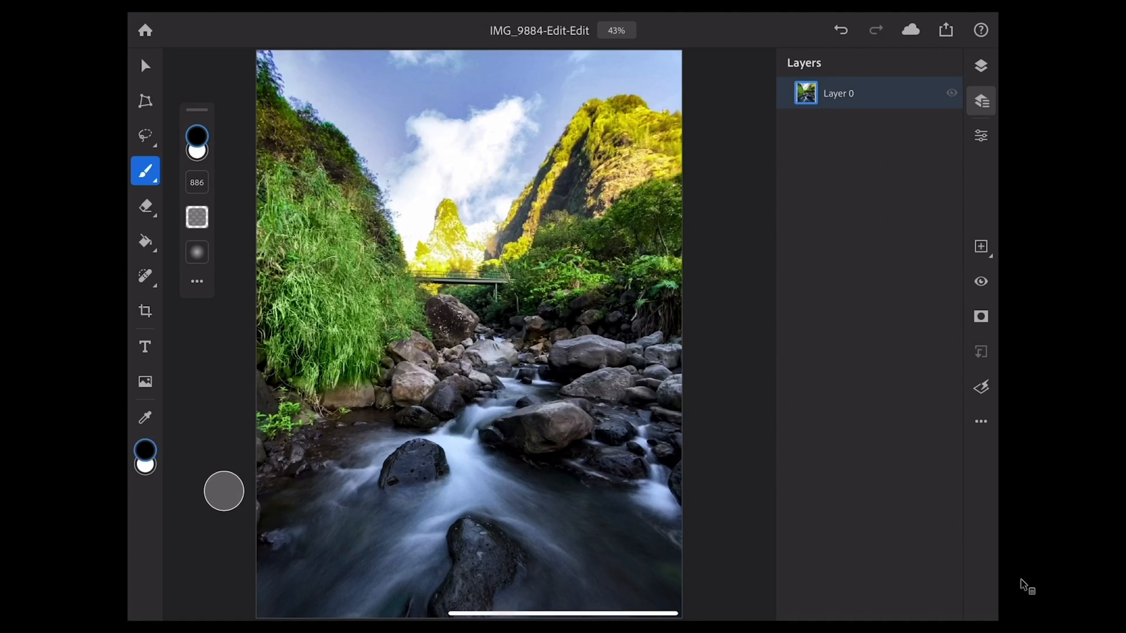
Step: Place IMG_9885-Edit from the camera roll as a second layer
click(145, 382)
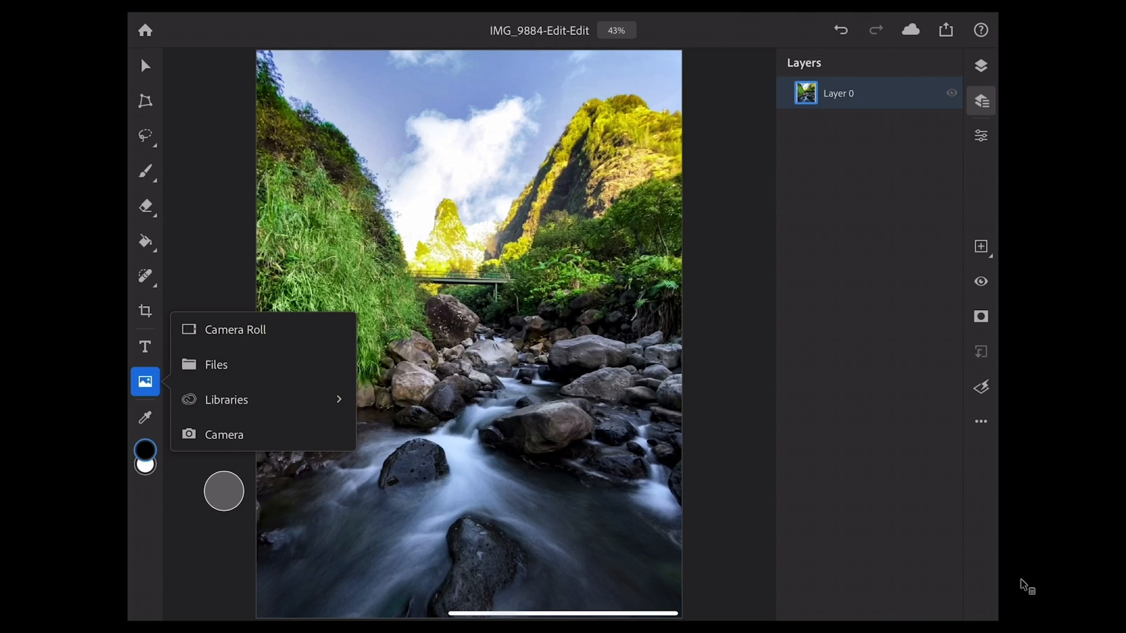
click(235, 329)
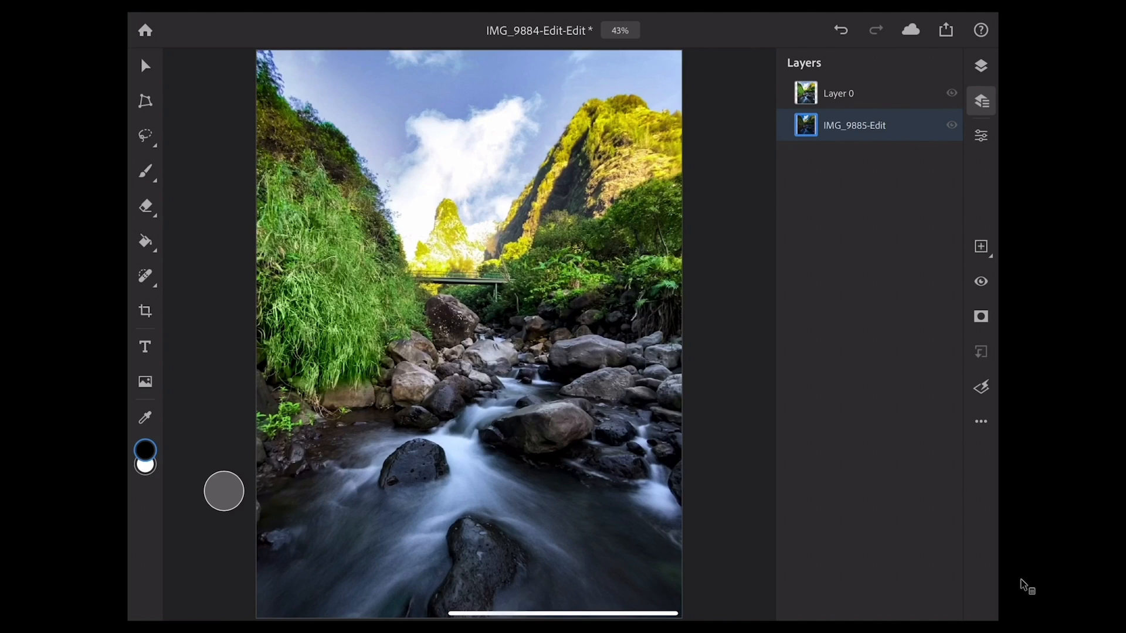
Step: Select Layer 0, the bright photo layer
click(980, 316)
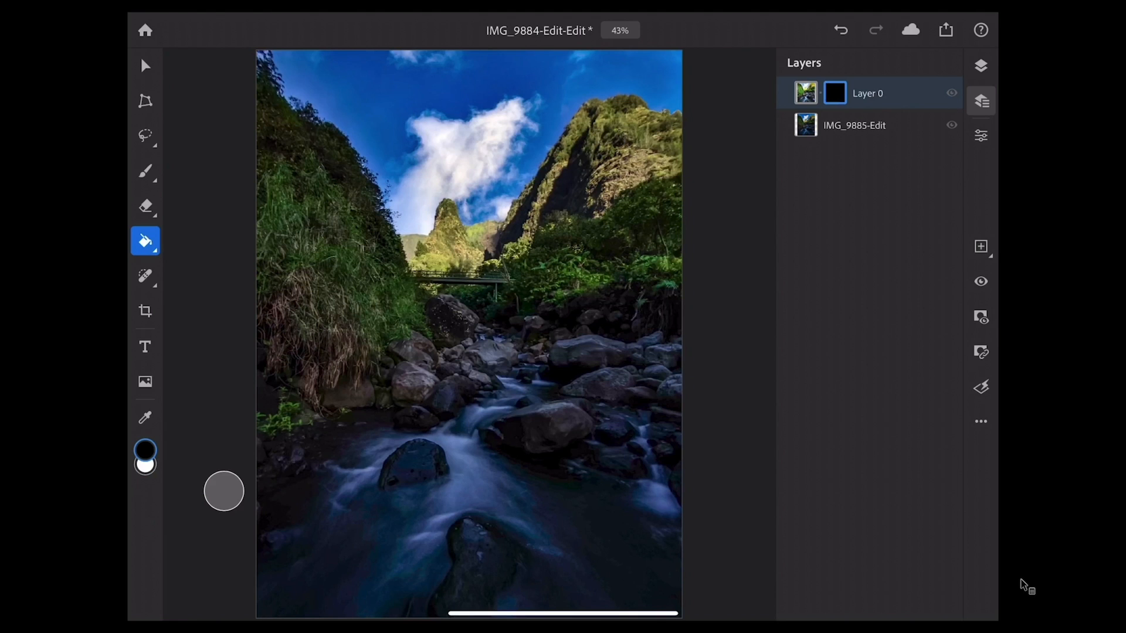
Step: Paint white on Layer 0's mask over the foreground and view the mask alone
click(145, 170)
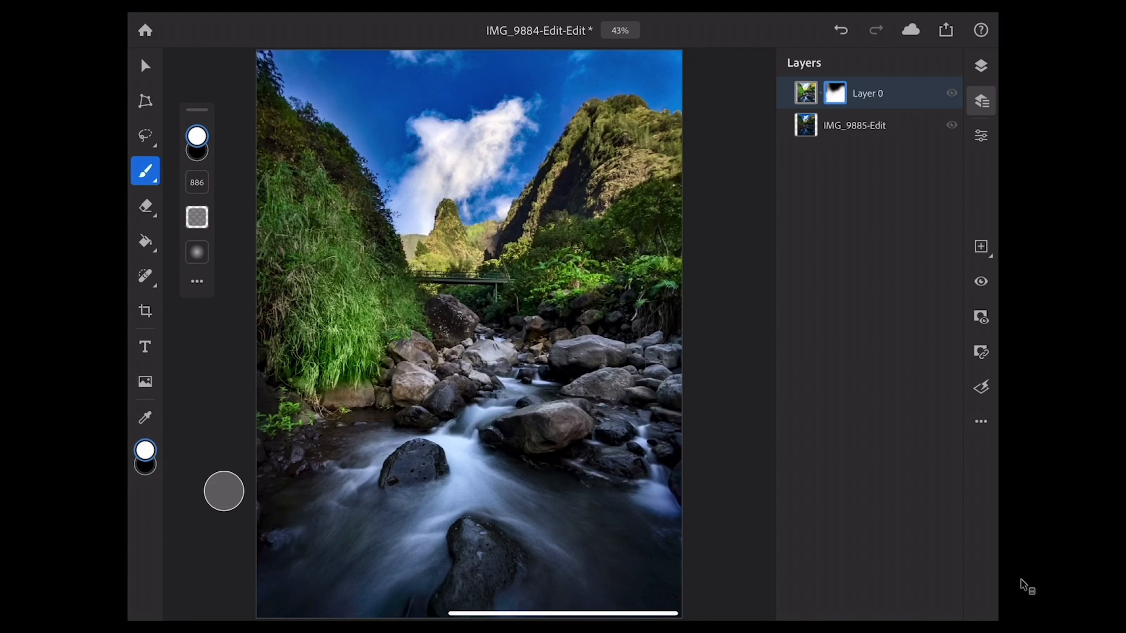
click(834, 93)
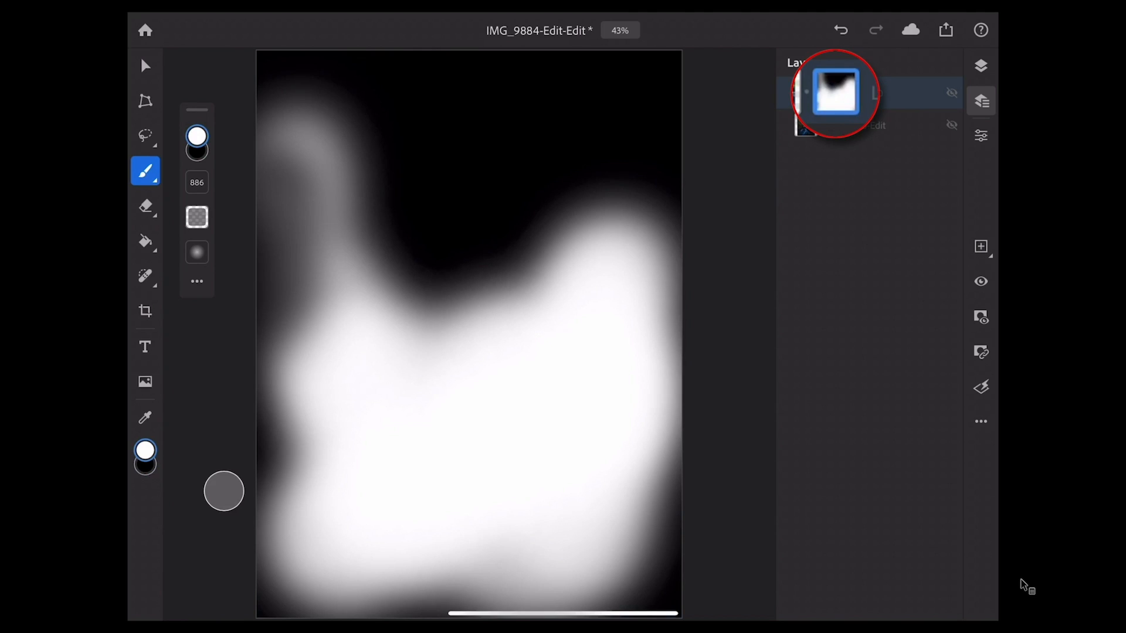